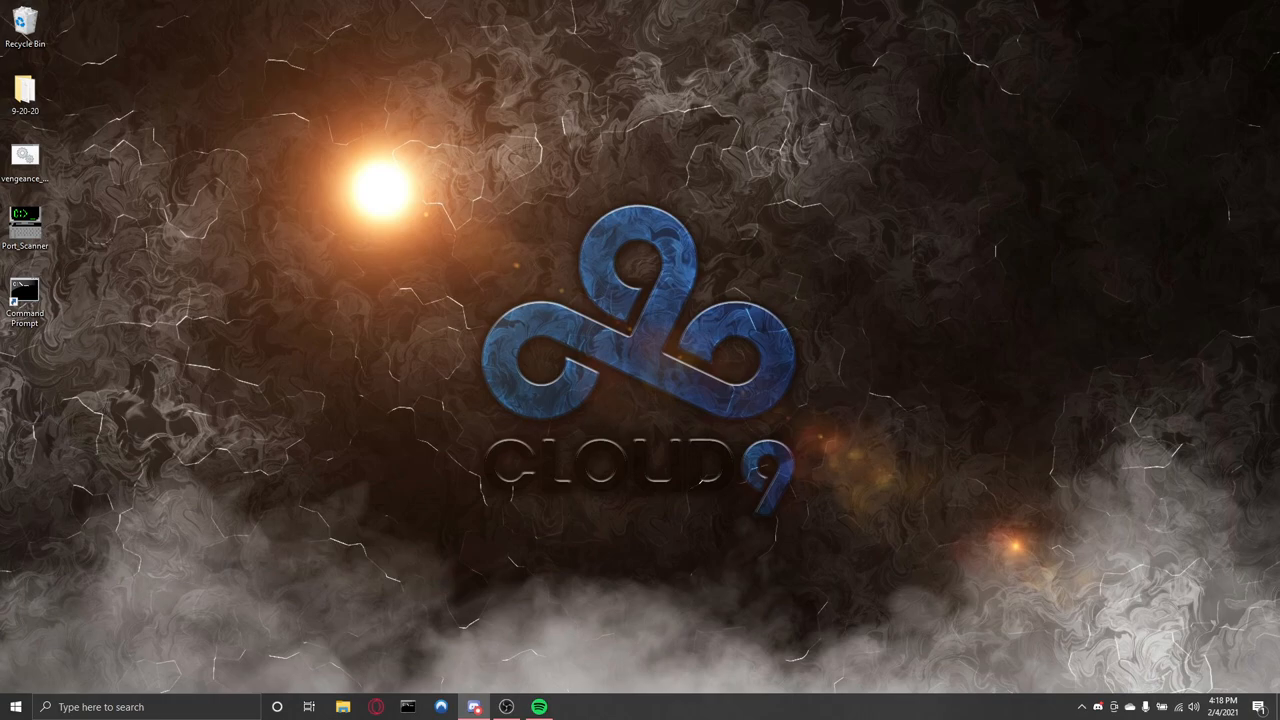
mouse_move(360, 584)
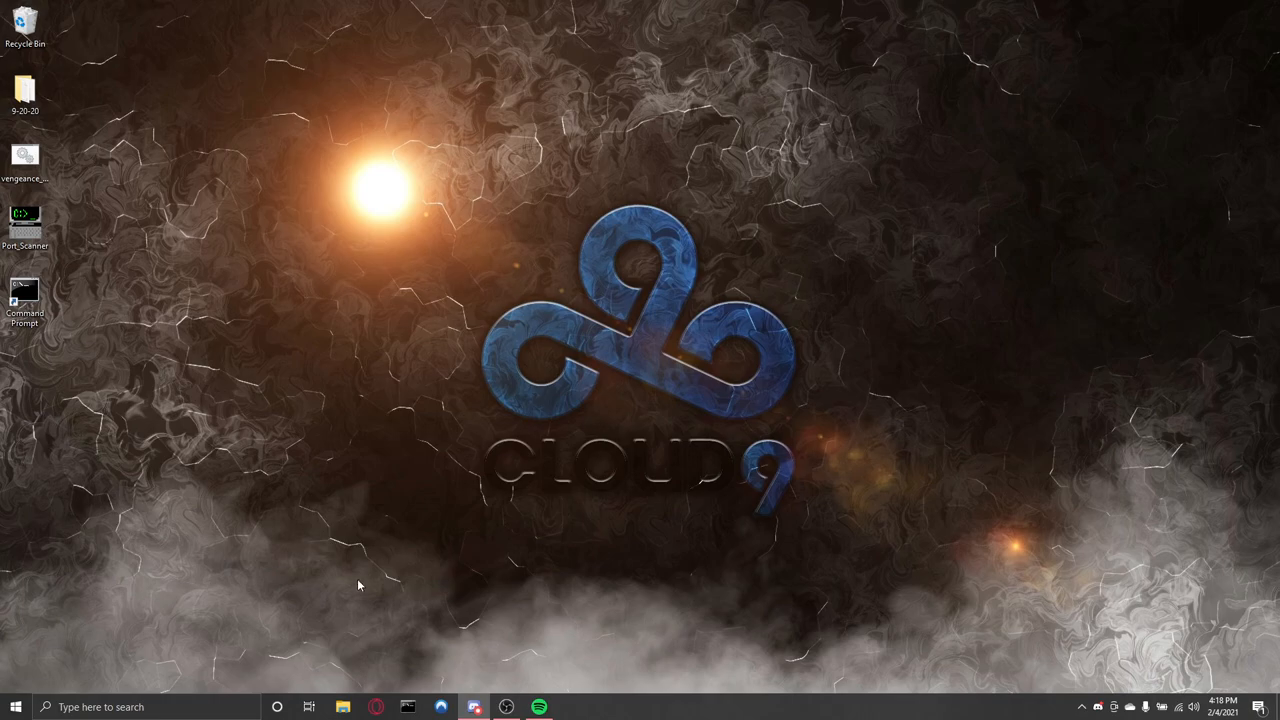
mouse_move(344, 536)
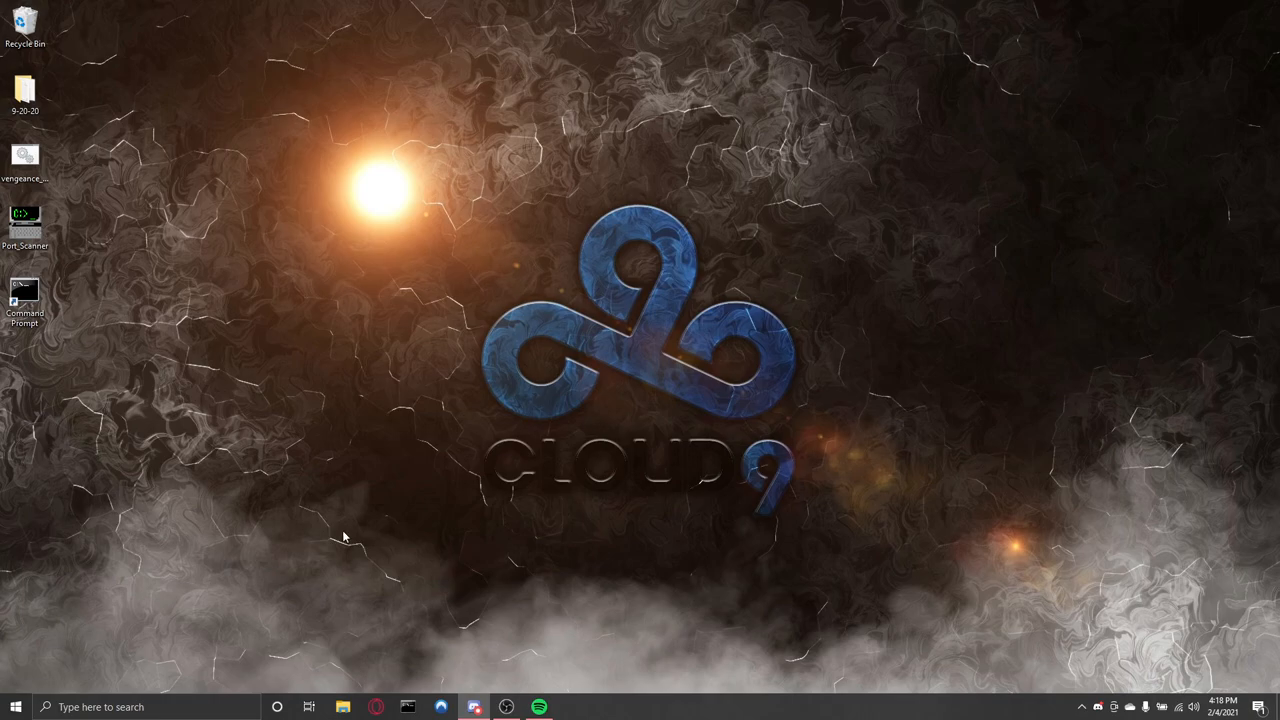
- Search 'command' in Start and launch Command Prompt as administrator
right_click(24, 296)
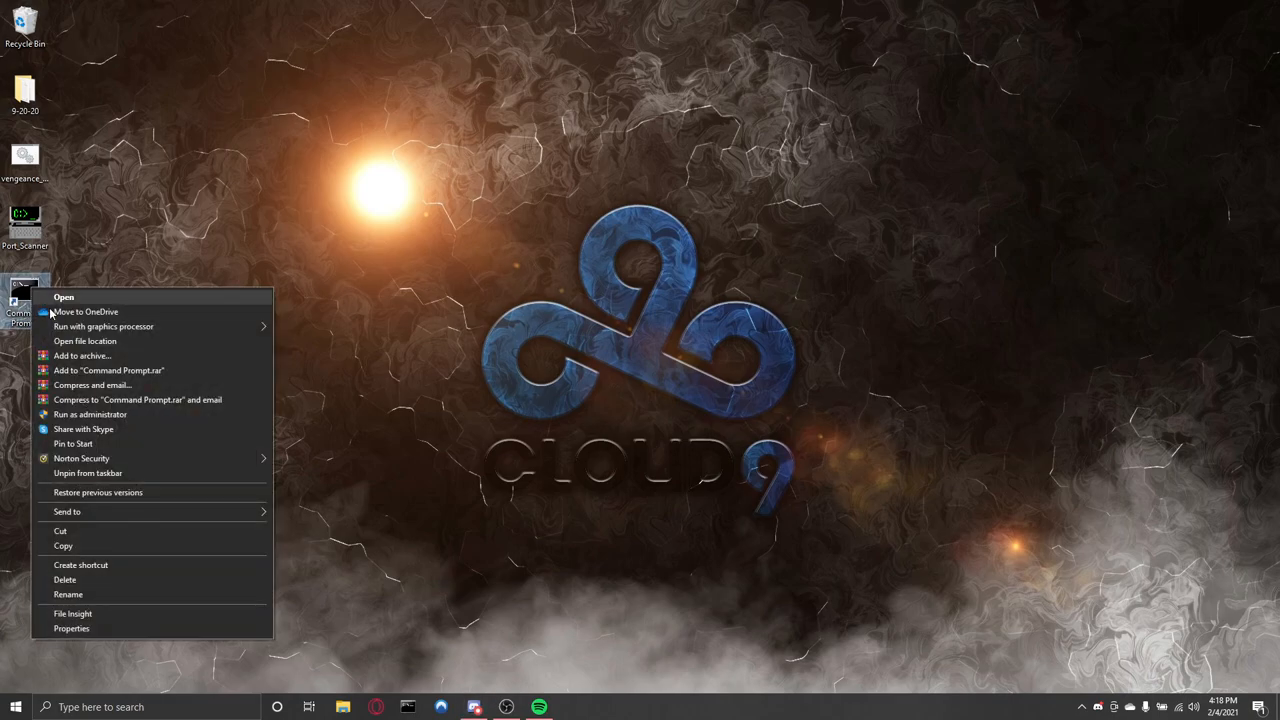
type("c")
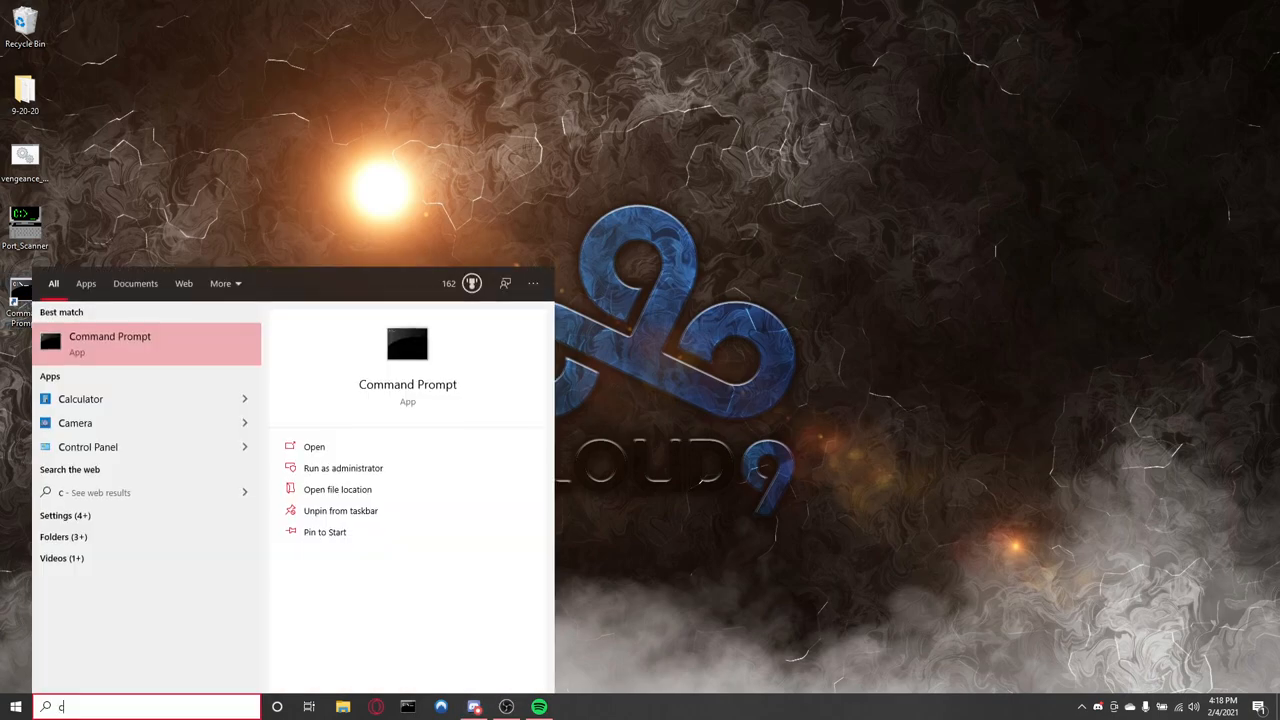
type("ommand")
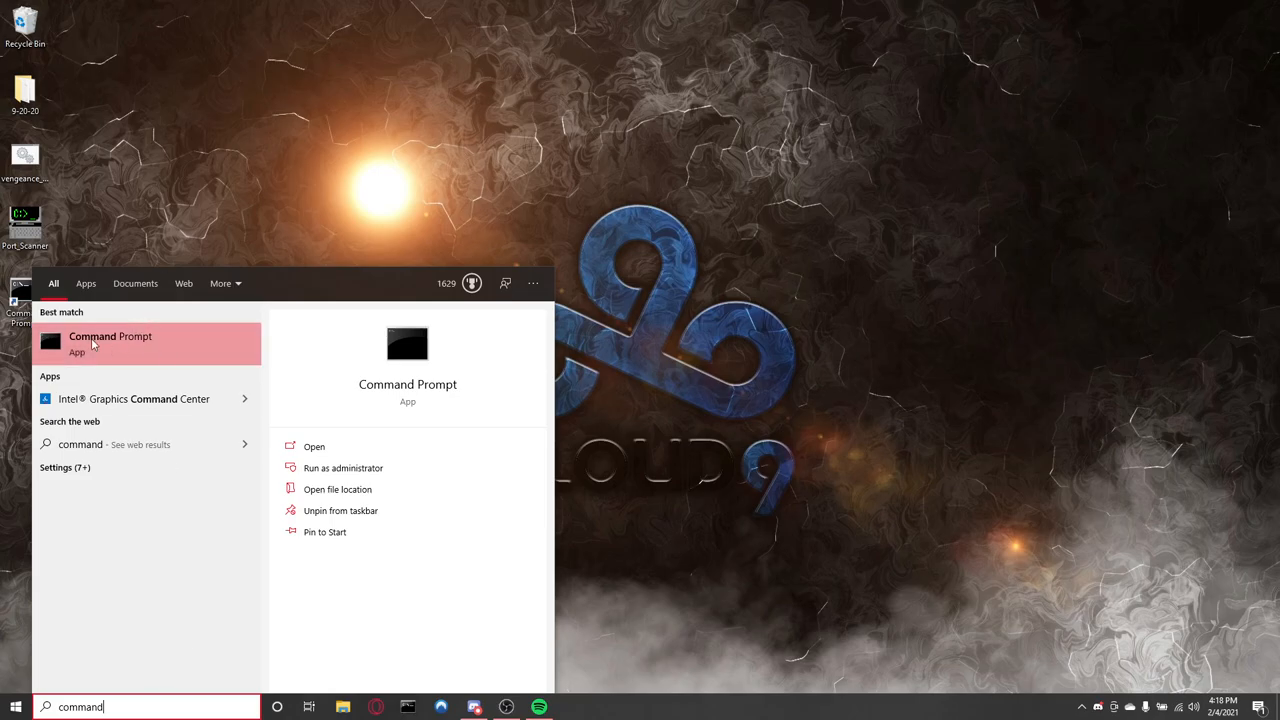
left_click(344, 468)
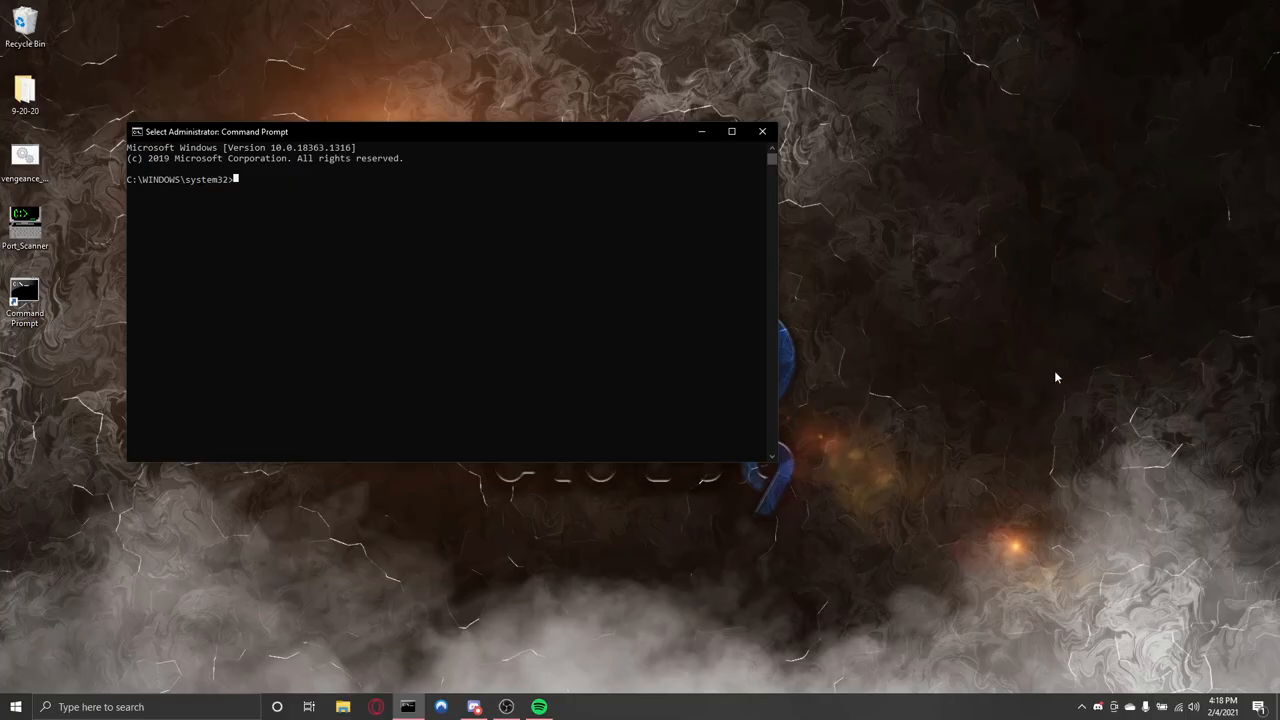
- Run netstat /nbf to list active connections with their owning executables
type("net")
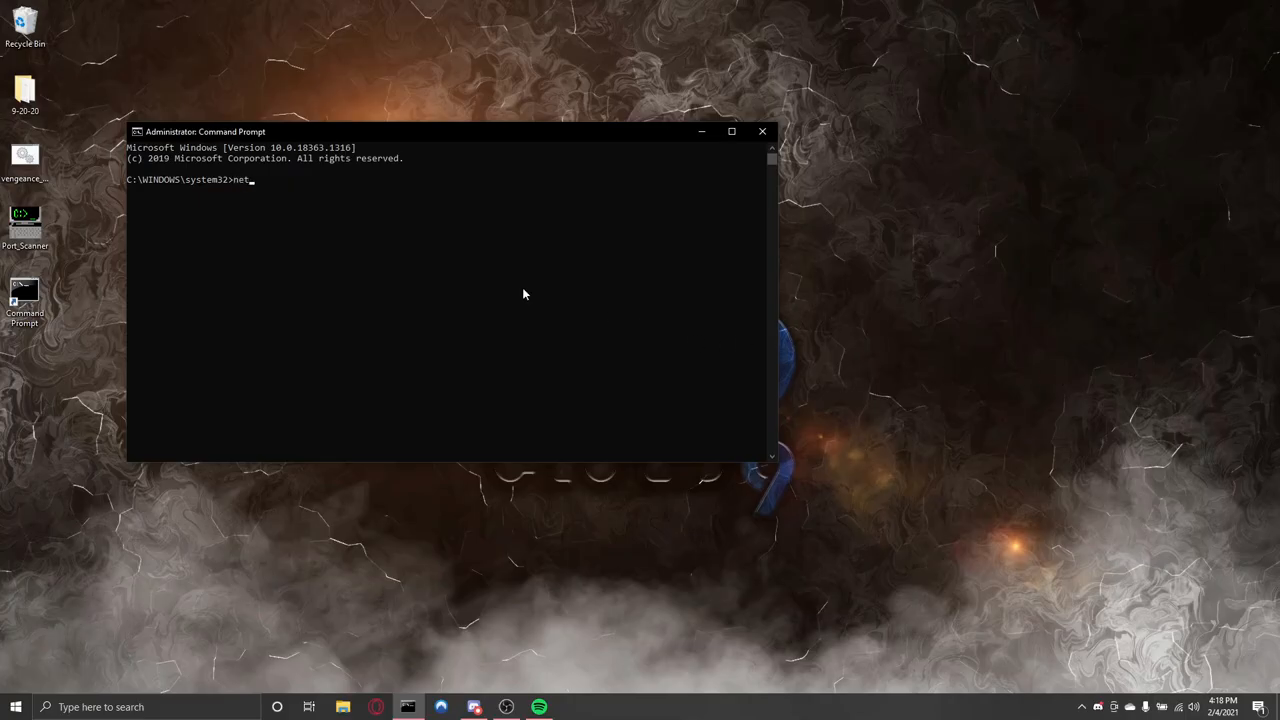
type("stat")
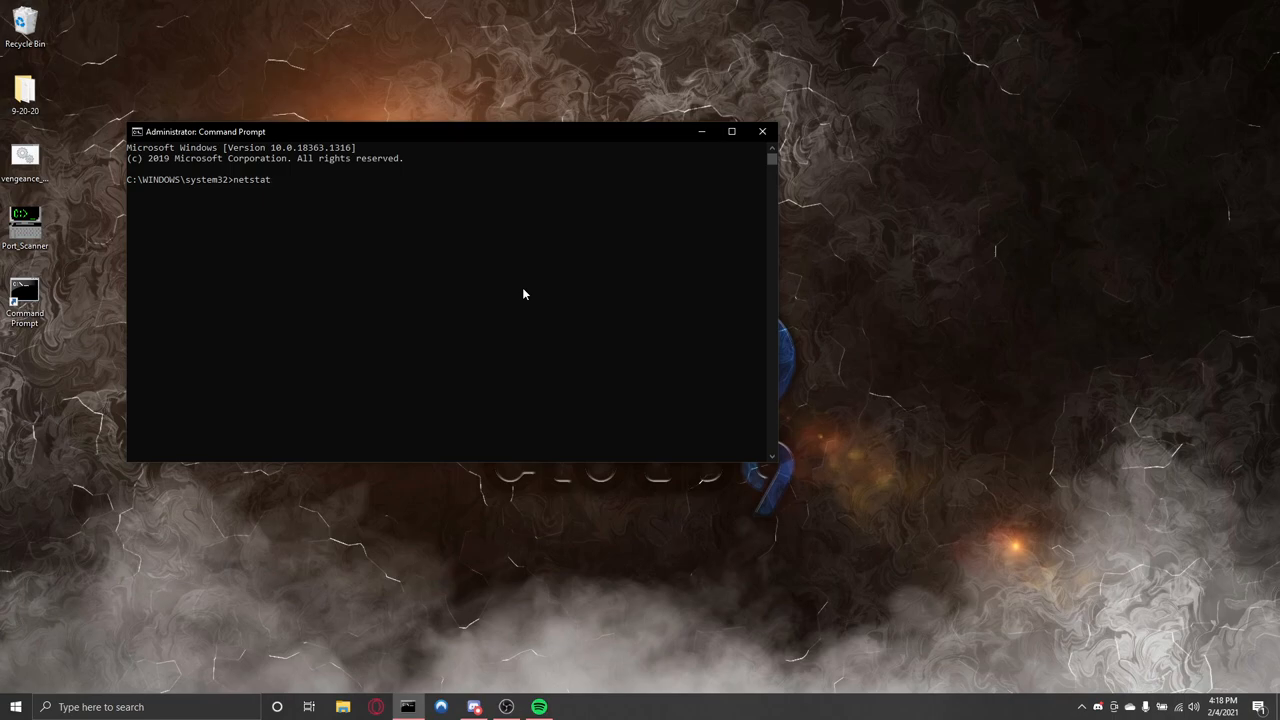
type("/")
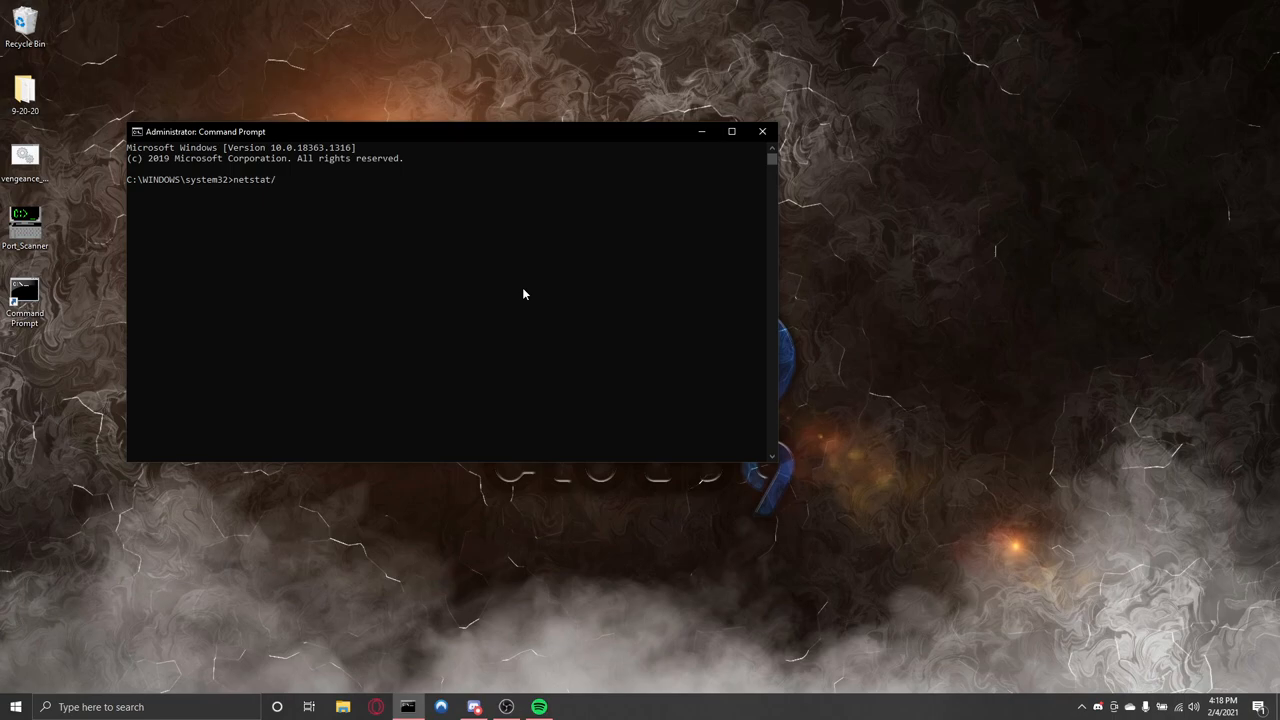
type("nbf")
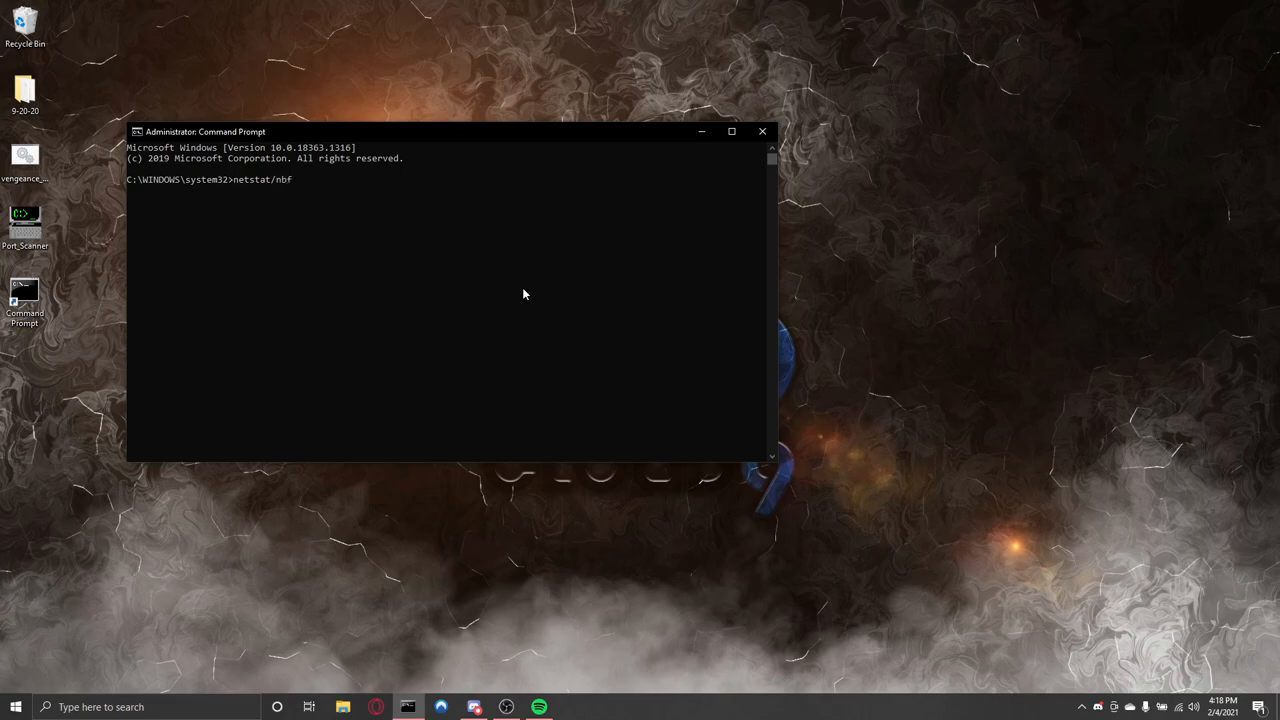
key("enter")
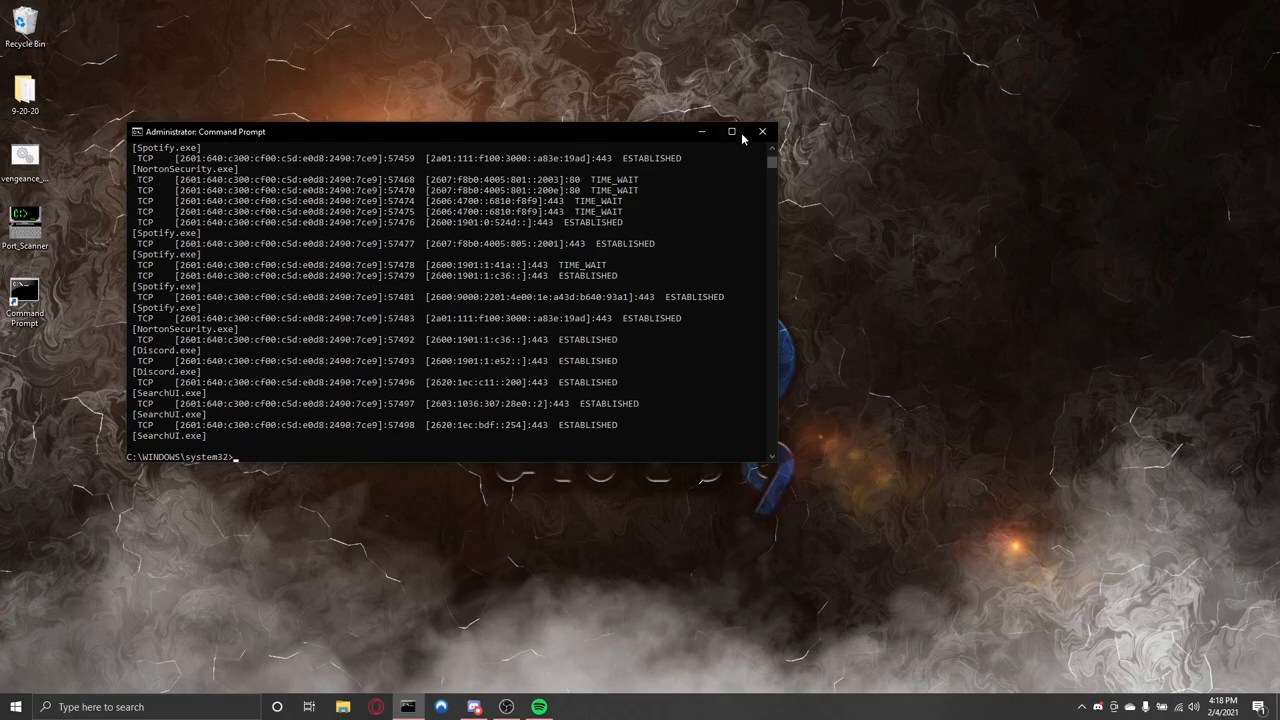
- Maximize the console window so the Active Connections list shows from its beginning
left_click(732, 132)
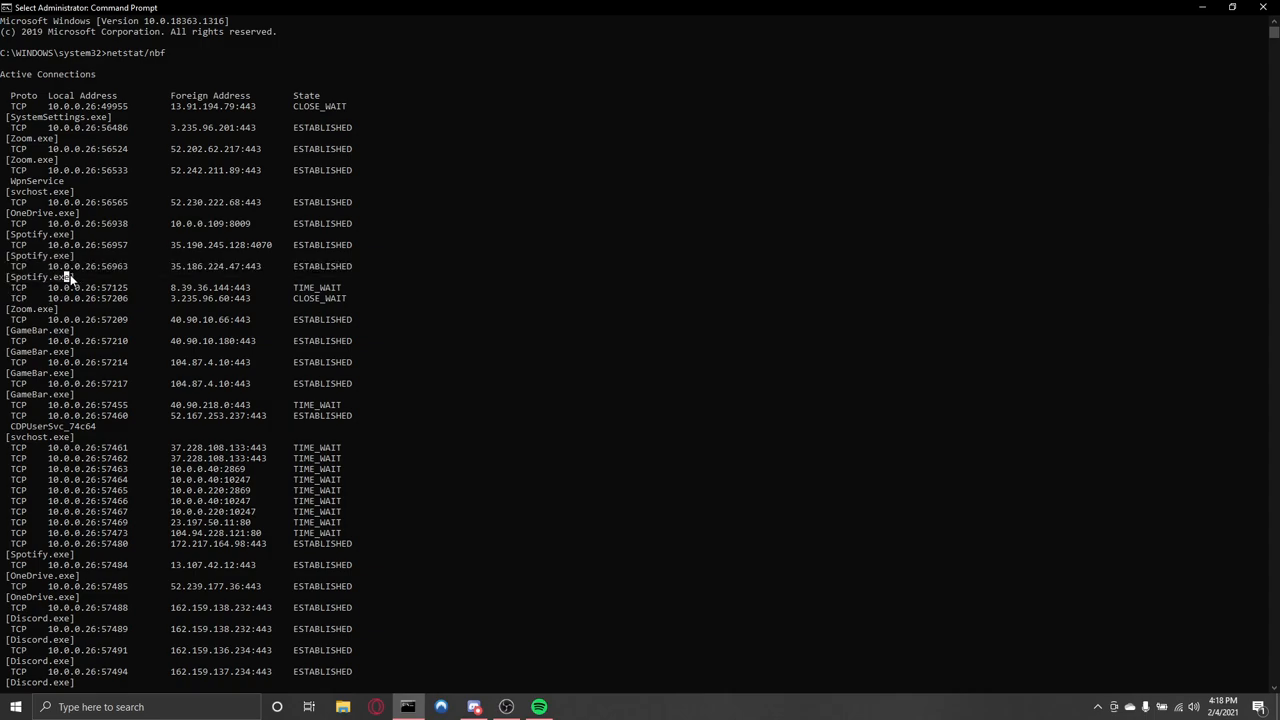
mouse_move(170, 288)
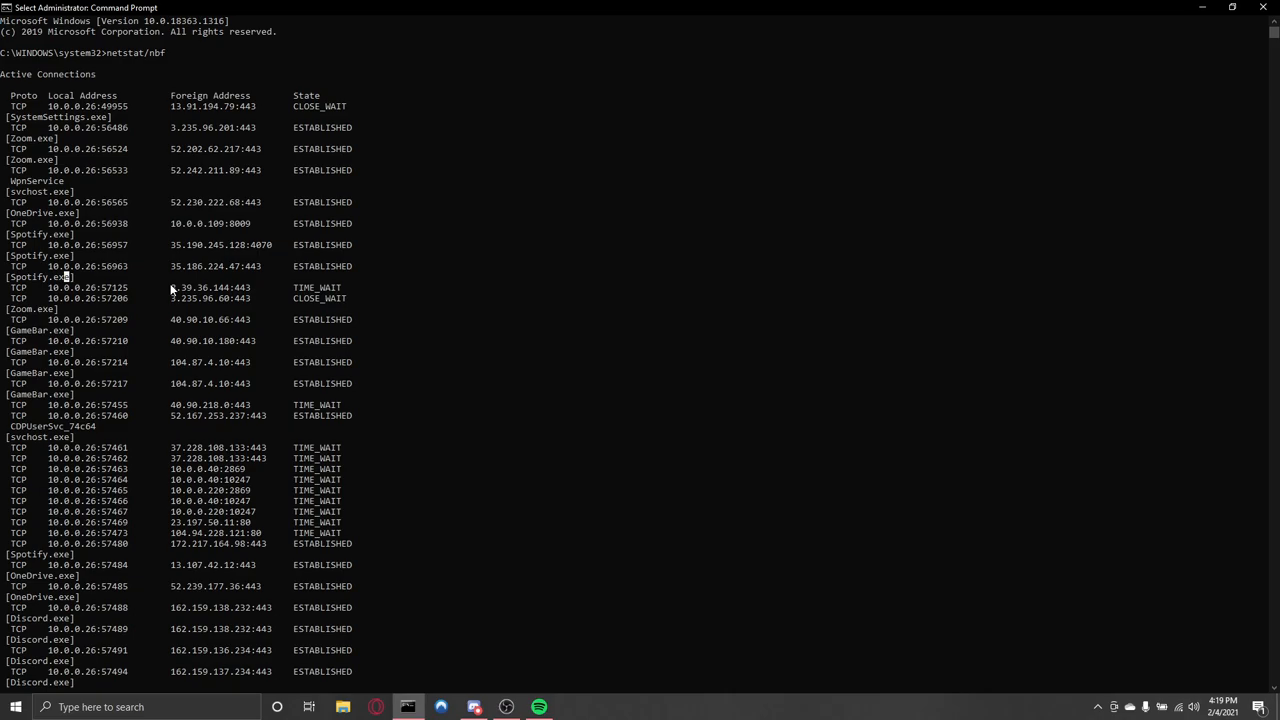
mouse_move(34, 444)
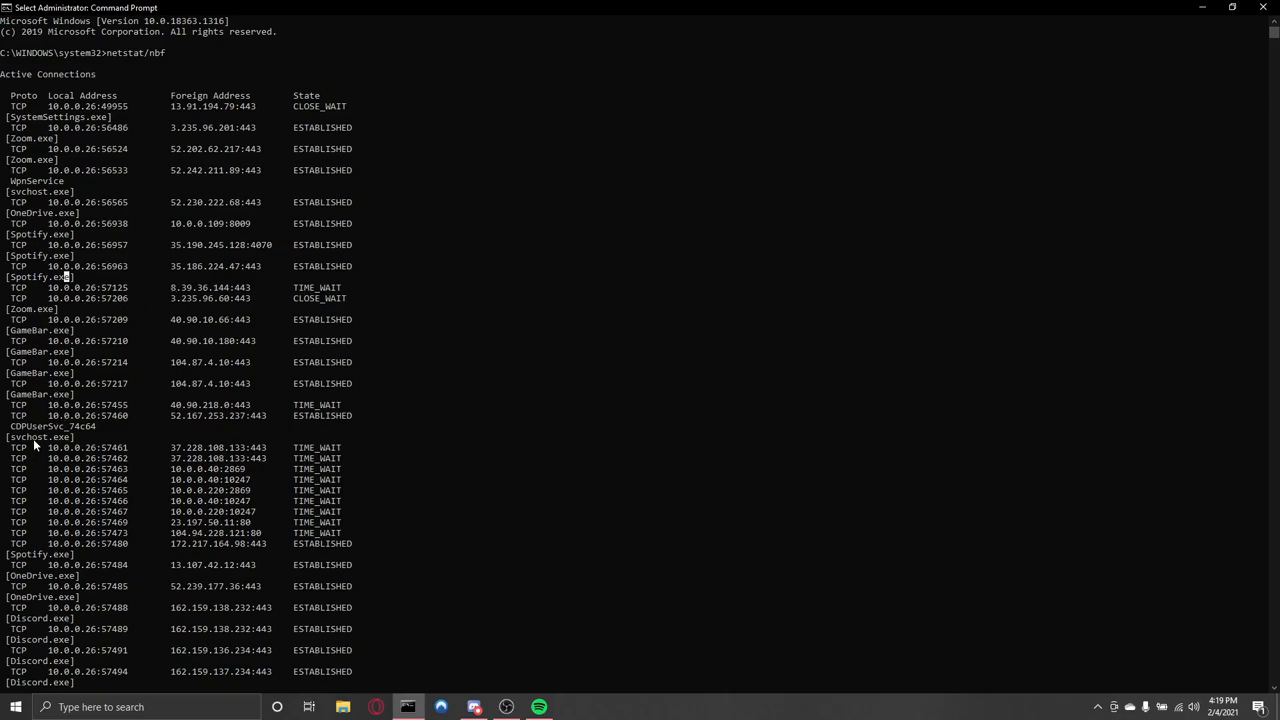
scroll("down", 3)
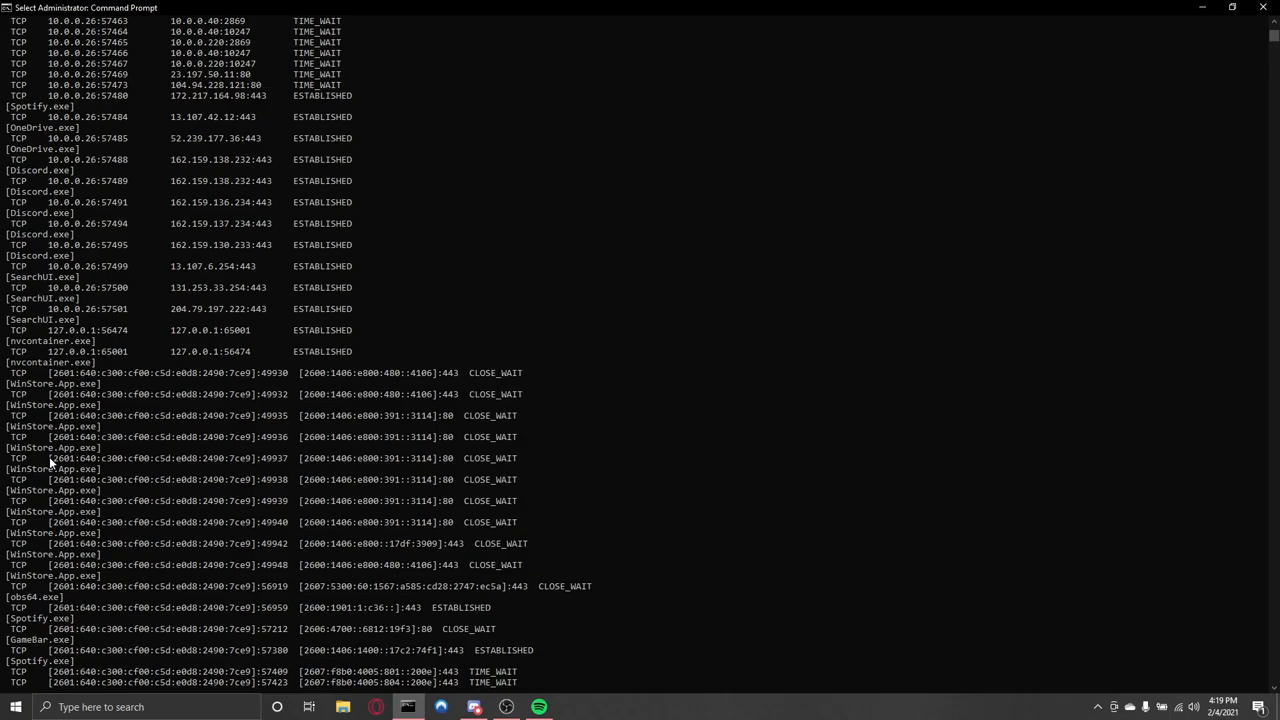
scroll("down", 3)
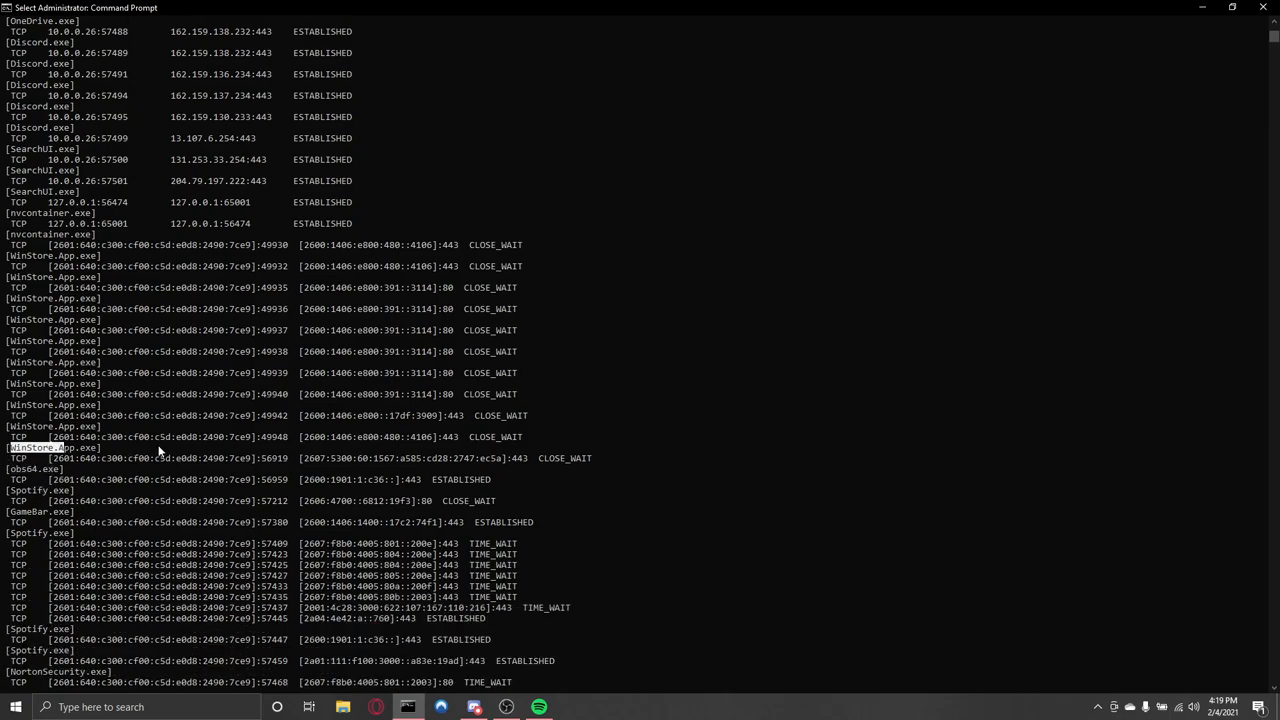
scroll("down", 3)
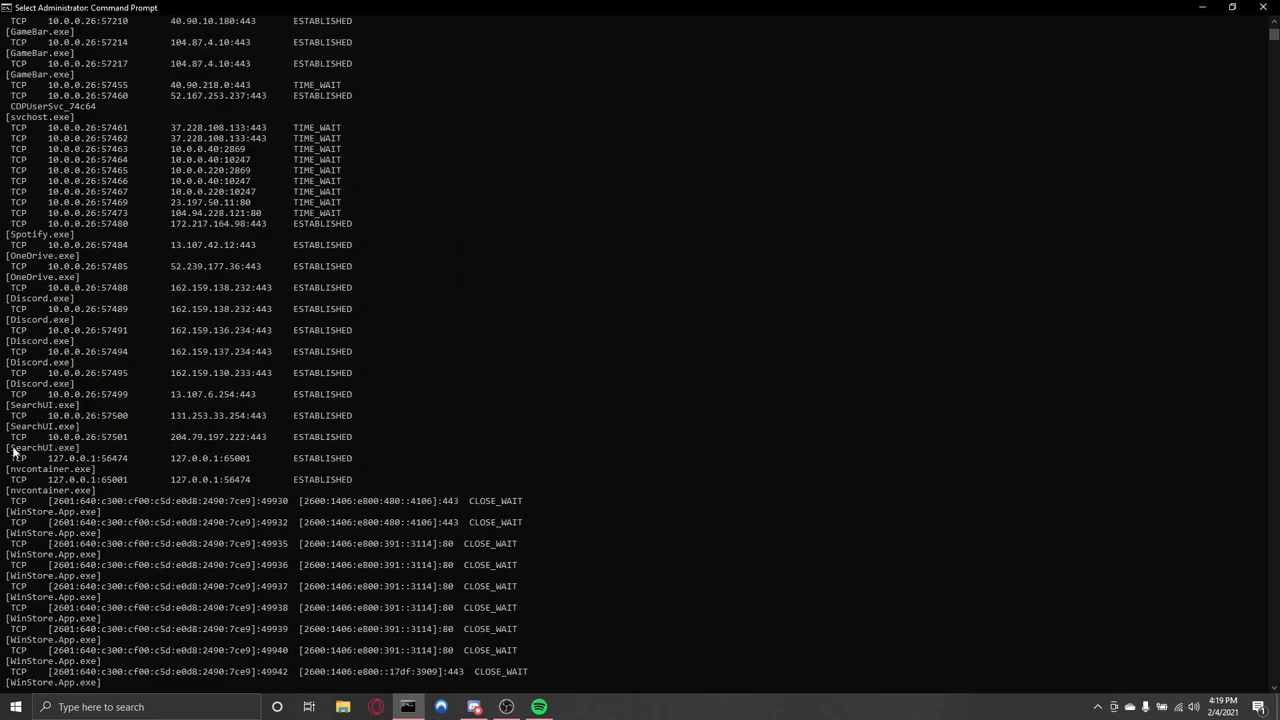
scroll("down", 3)
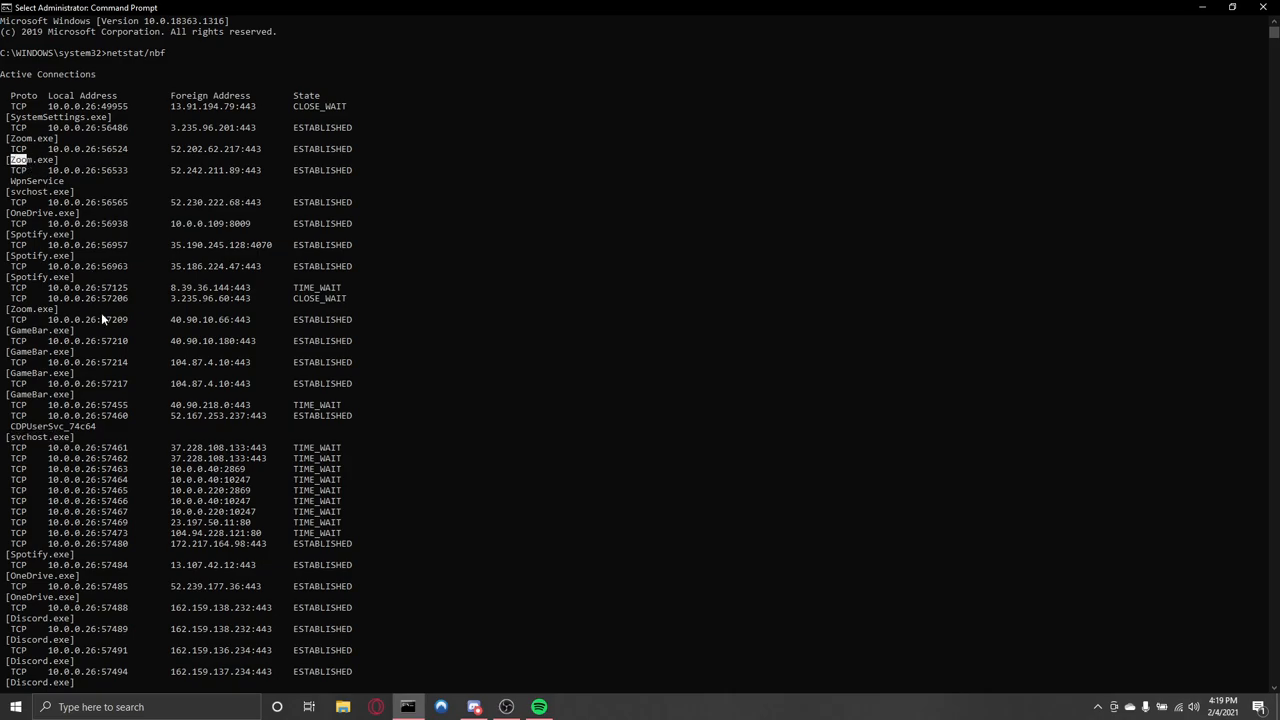
scroll("down", 3)
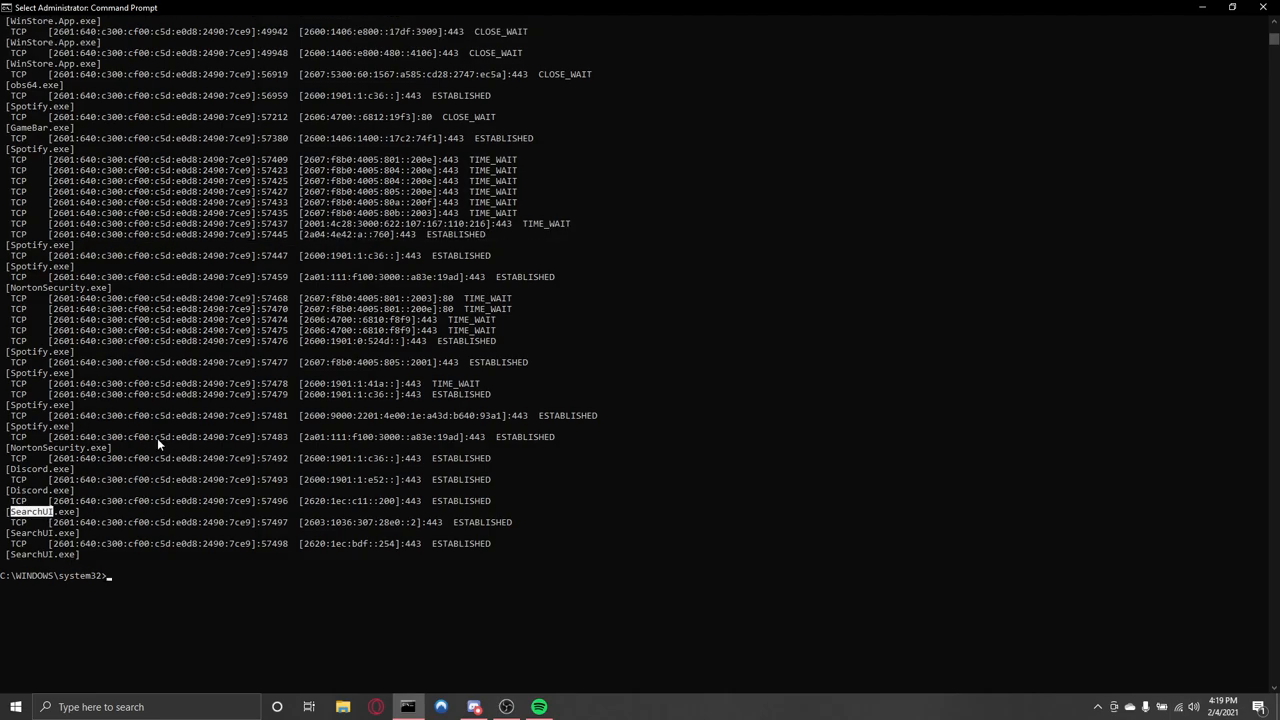
- Highlight the ESTABLISHED state of a Spotify connection and scroll to the later IPv6 entries
double_click(524, 276)
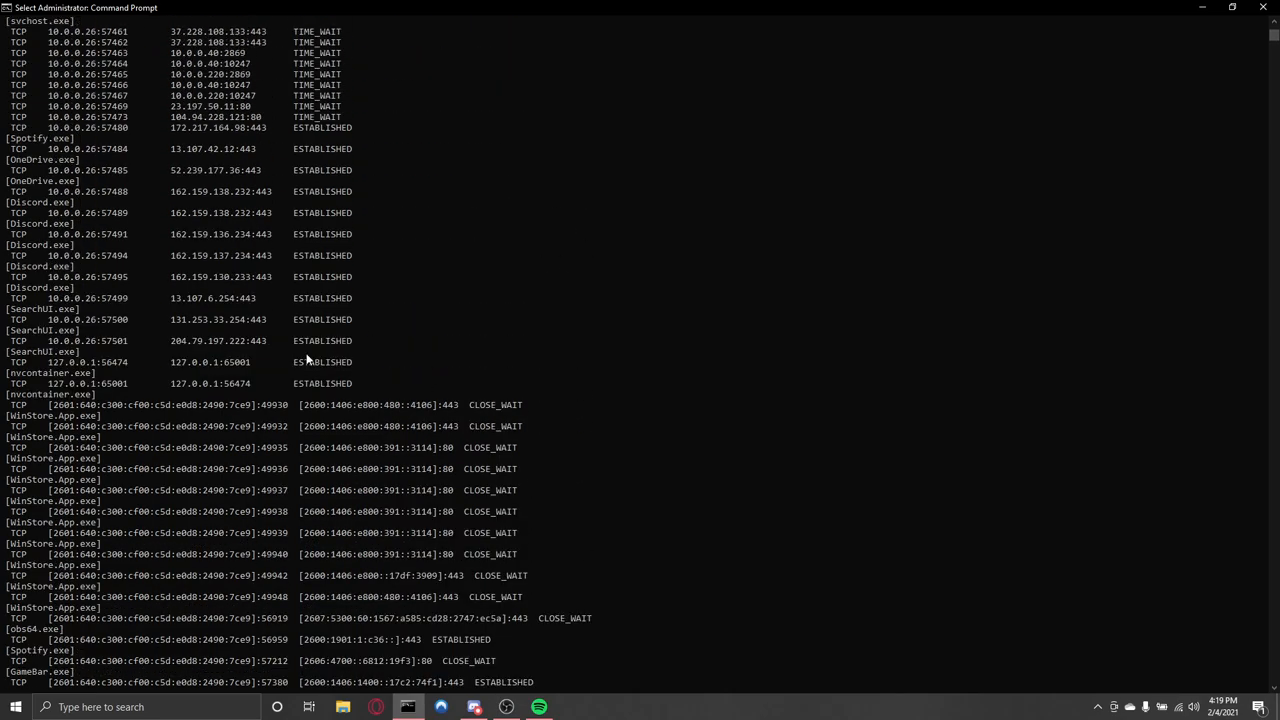
mouse_move(40, 138)
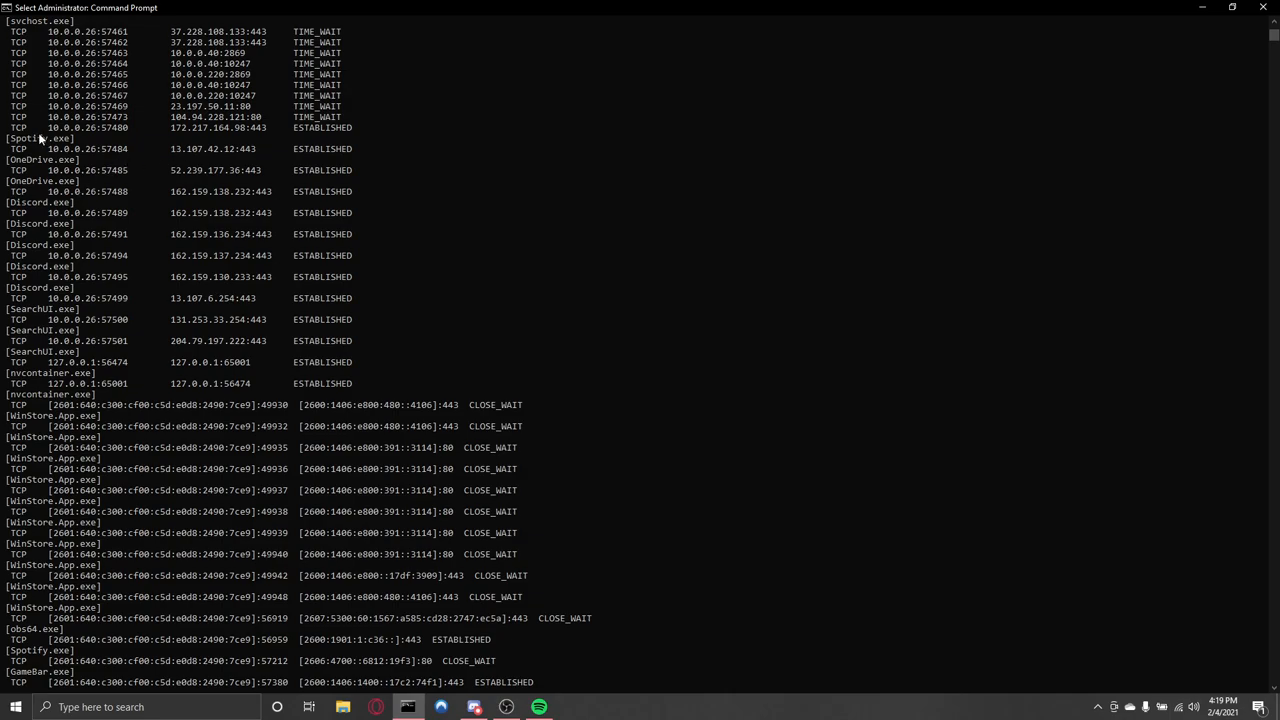
scroll("down", 3)
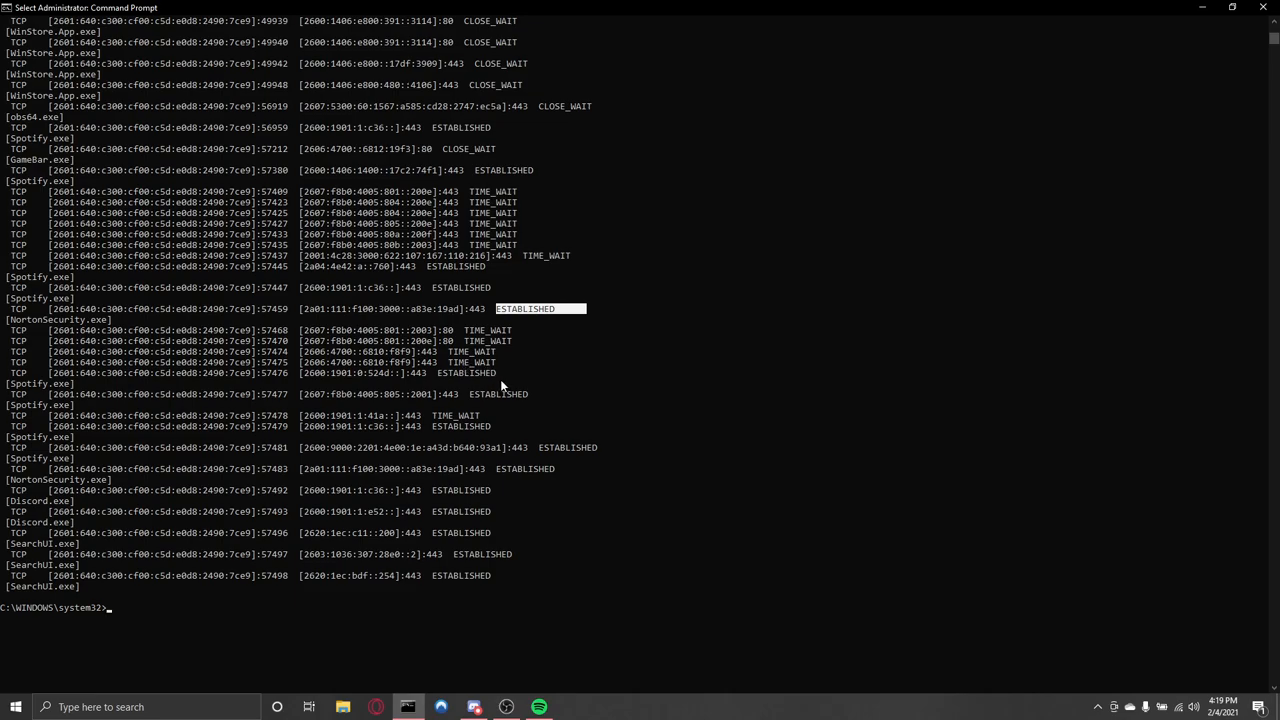
scroll("down", 3)
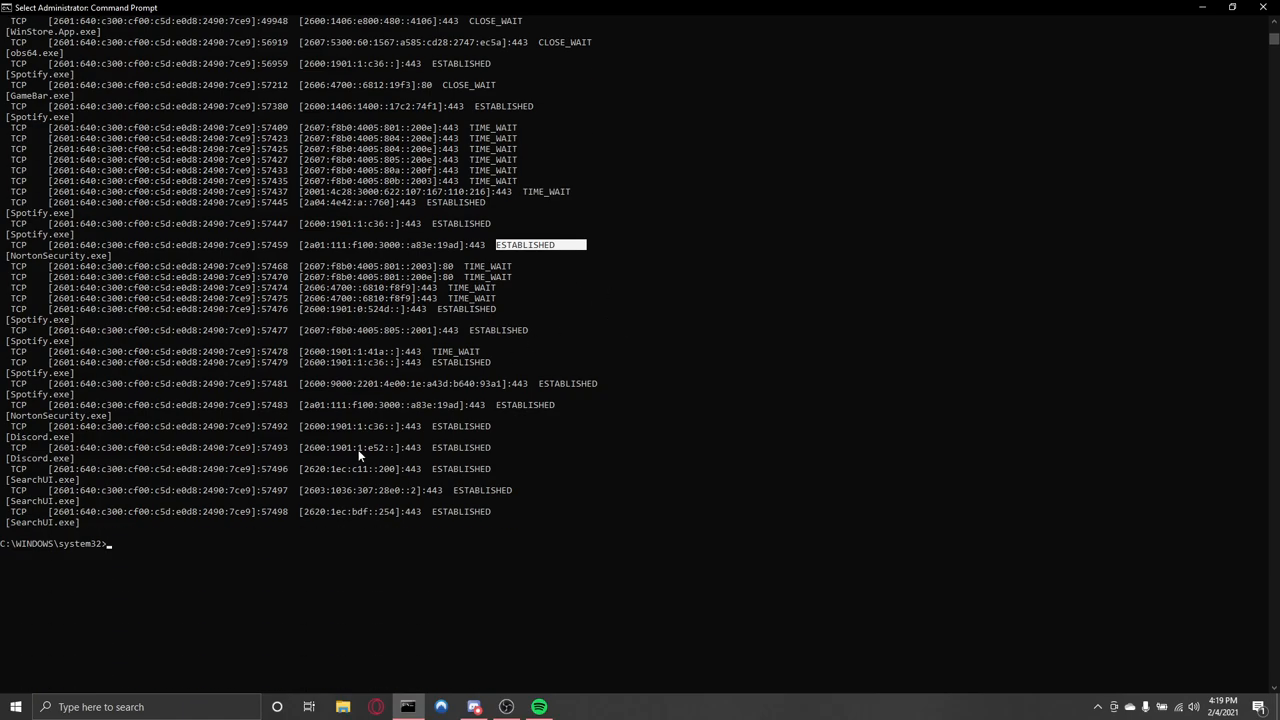
mouse_move(976, 530)
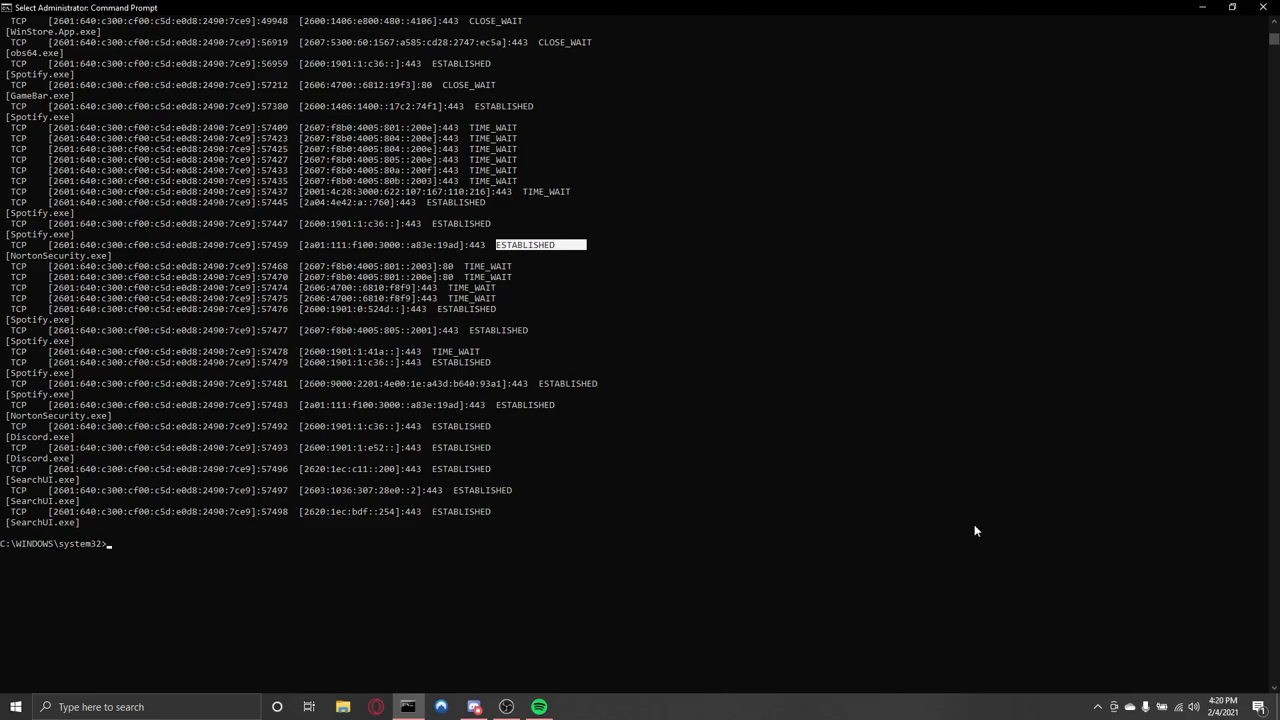
mouse_move(496, 544)
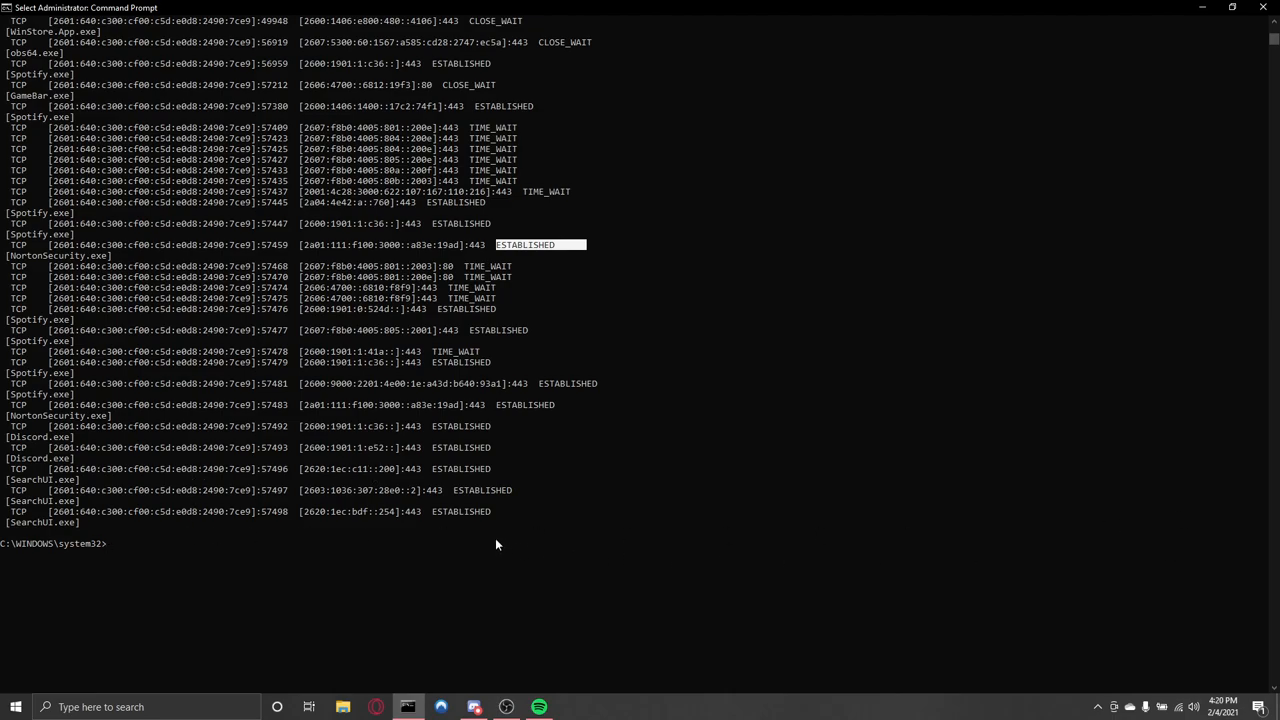